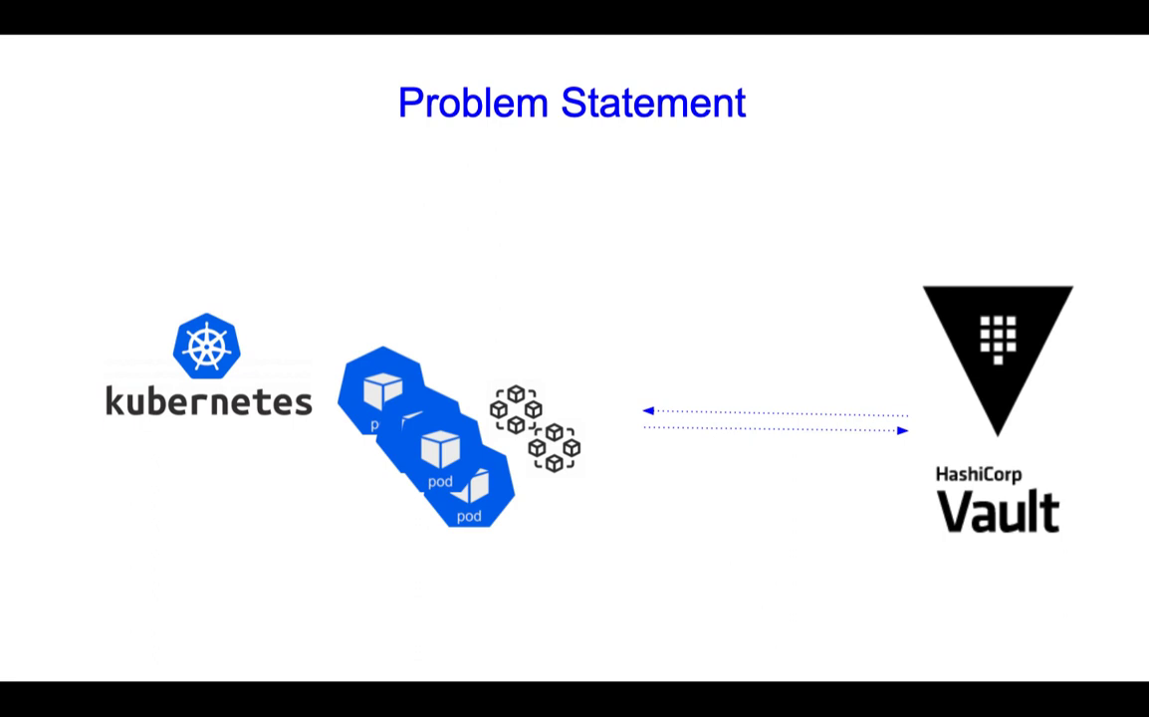
pyautogui.moveTo(1000, 362)
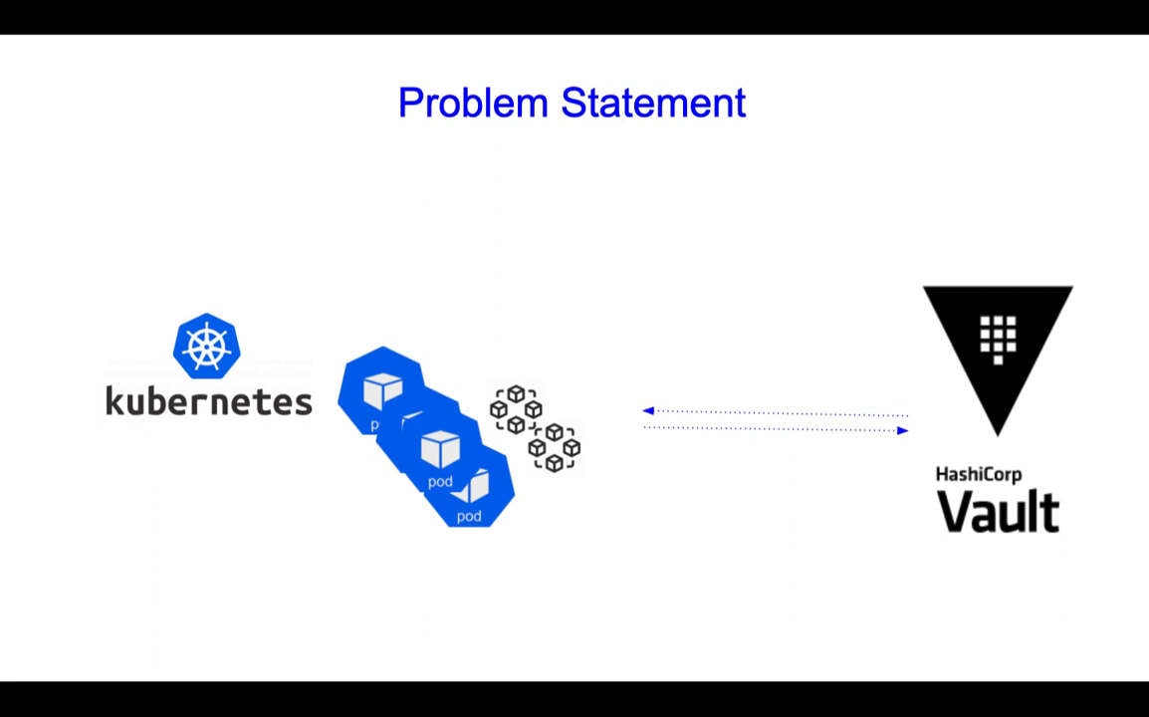
# Advance from the Problem Statement slide to the Solution slide.
pyautogui.press('Right')
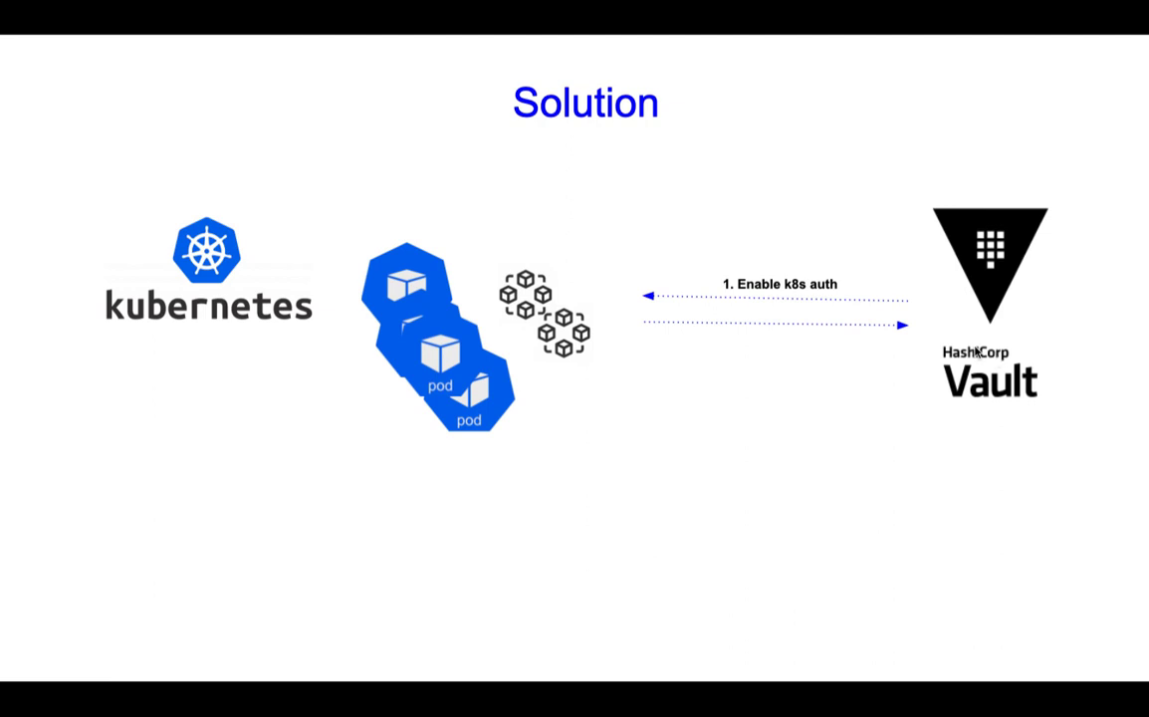
pyautogui.moveTo(509, 367)
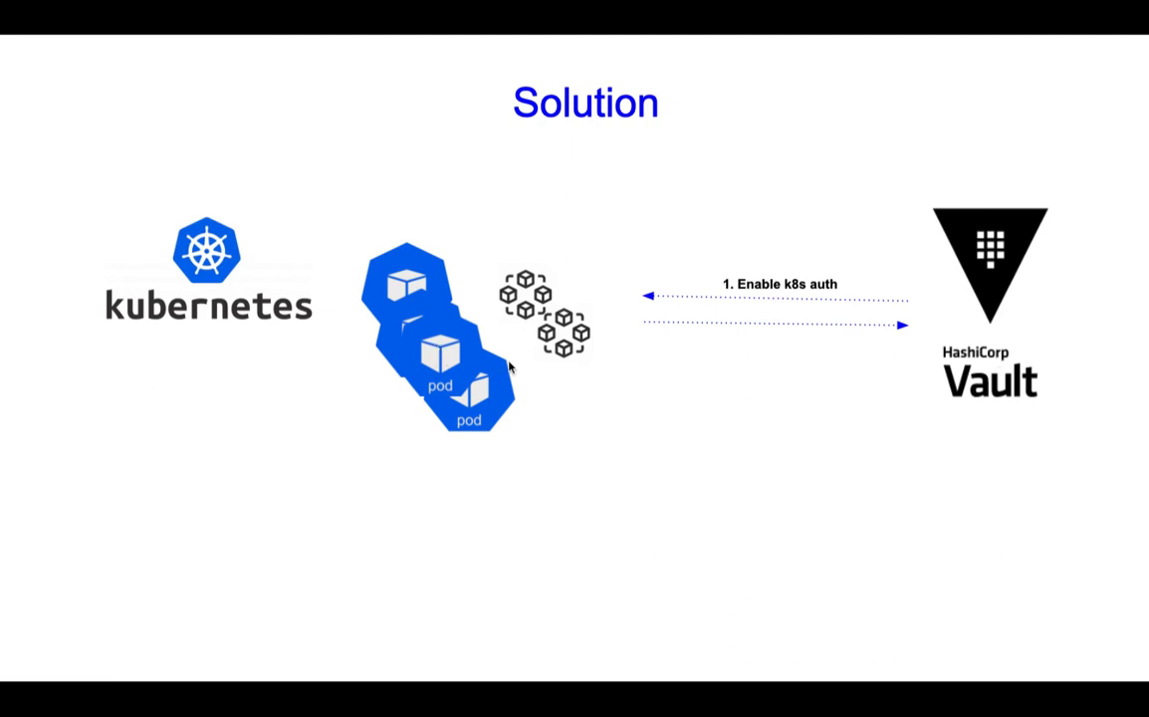
pyautogui.moveTo(950, 273)
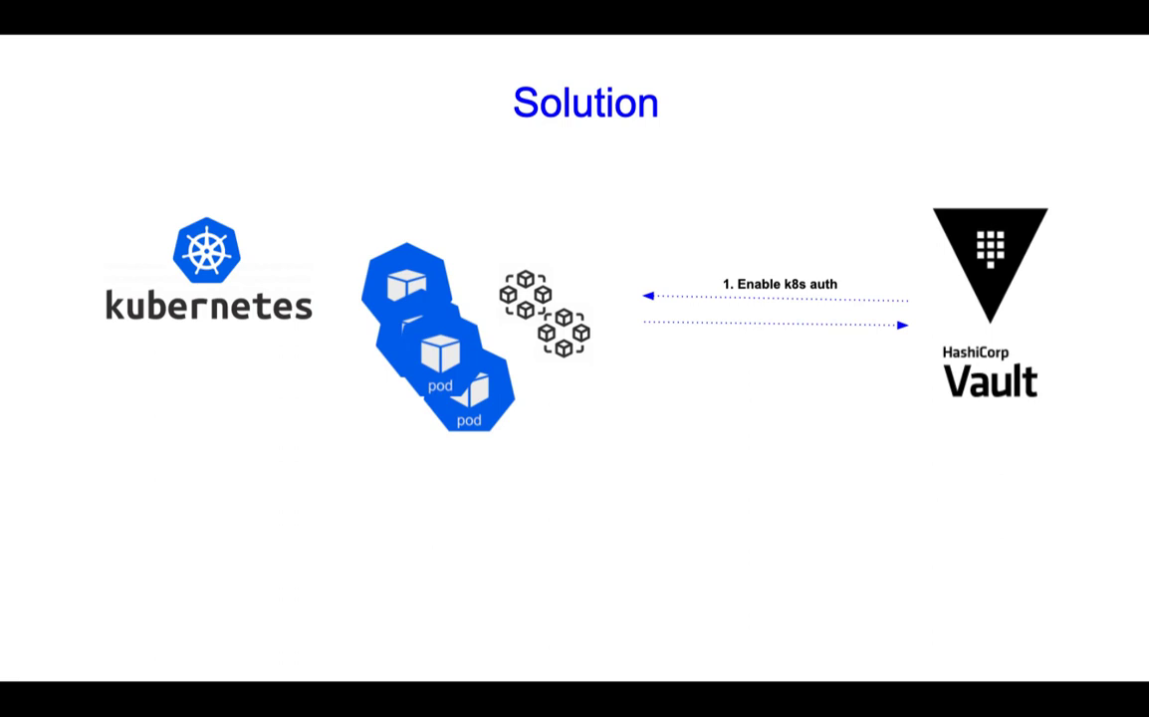
# Reveal Solution steps 2 and 3: write K8S config and create the app's service account.
pyautogui.press('right')
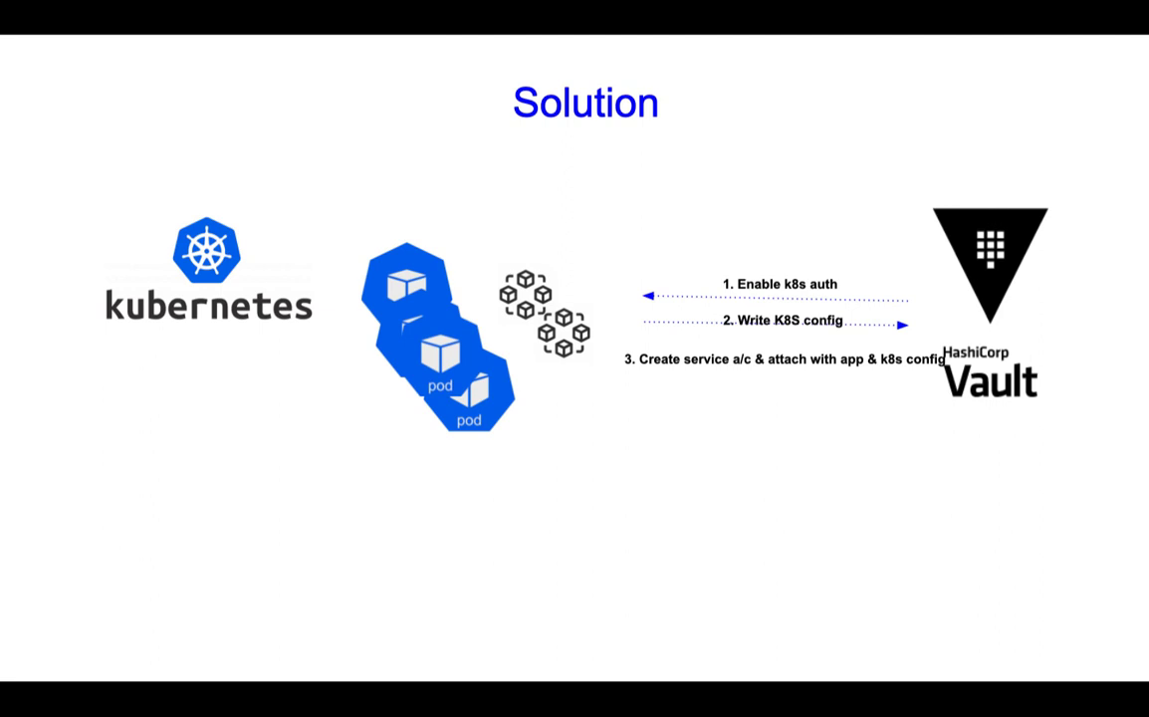
pyautogui.moveTo(792, 366)
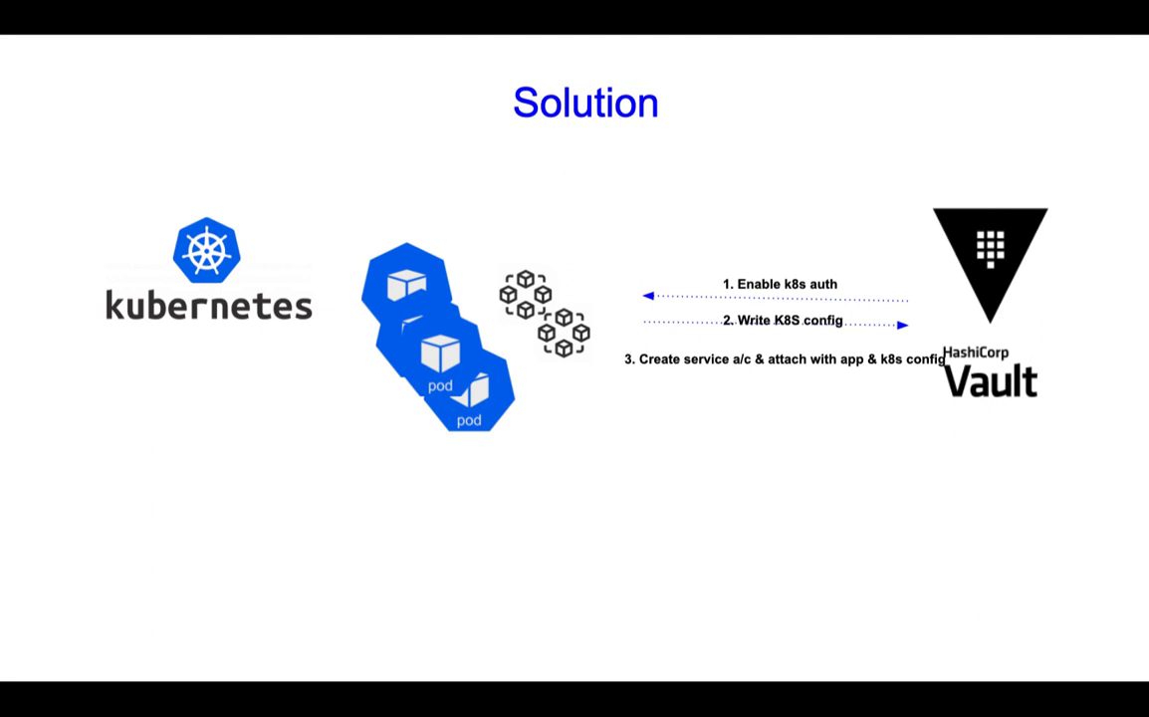
pyautogui.moveTo(450, 366)
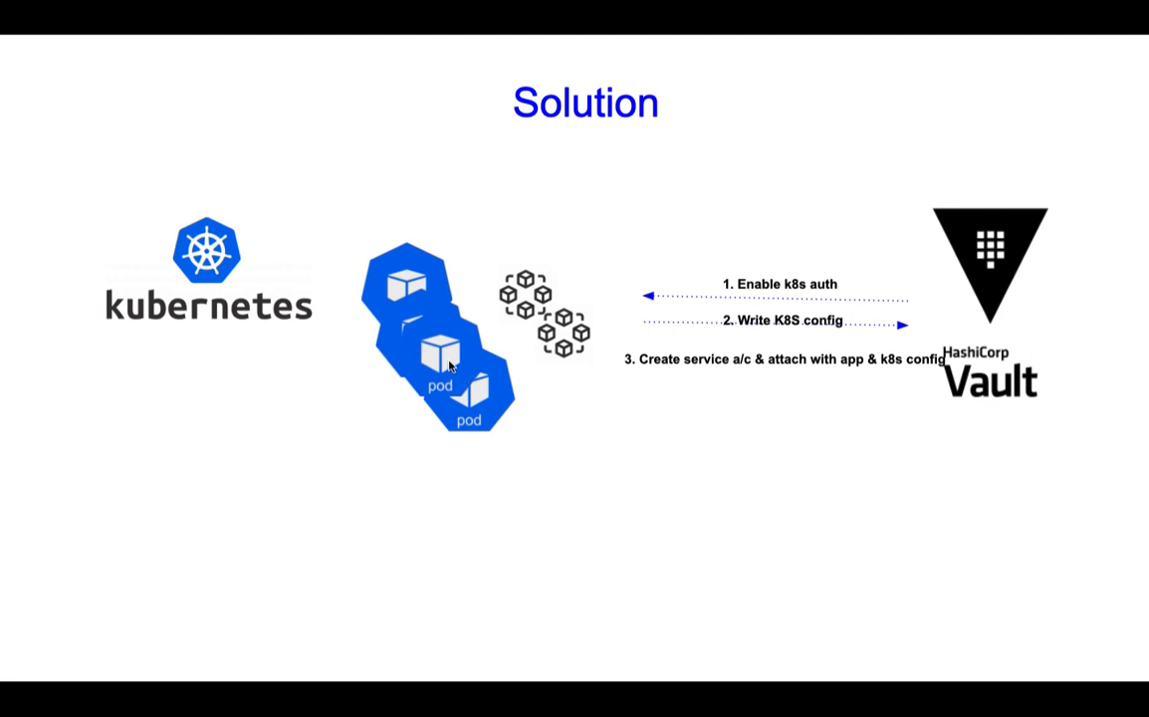
pyautogui.moveTo(956, 290)
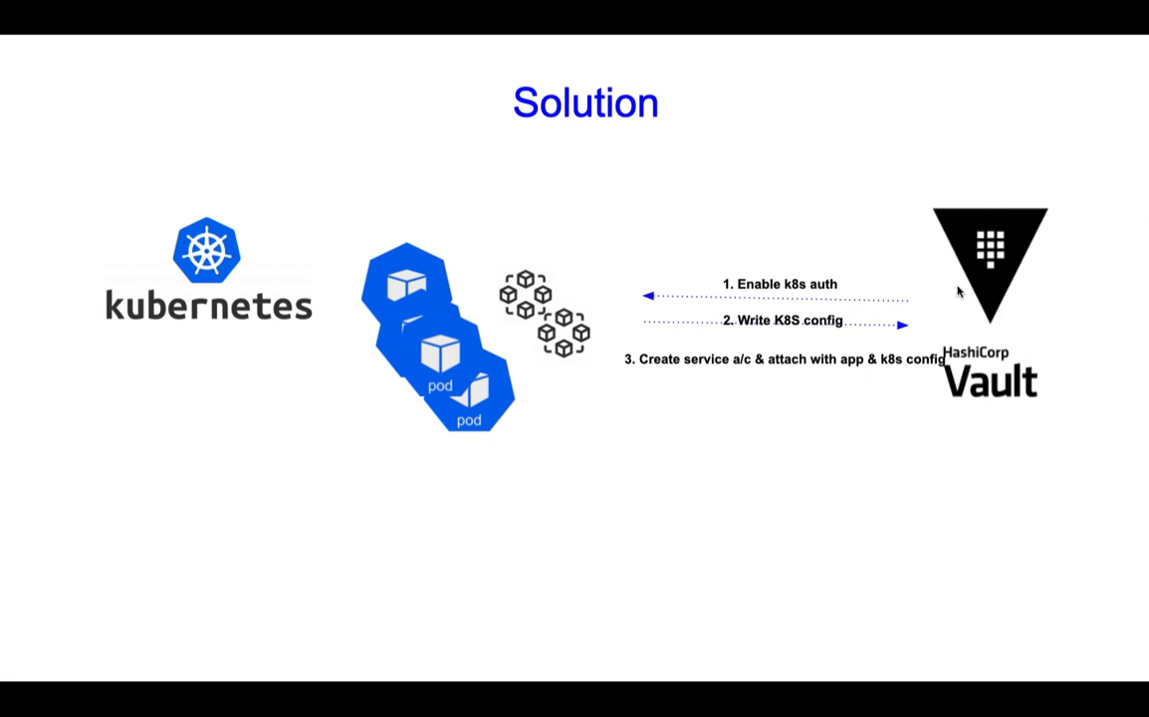
pyautogui.moveTo(732, 374)
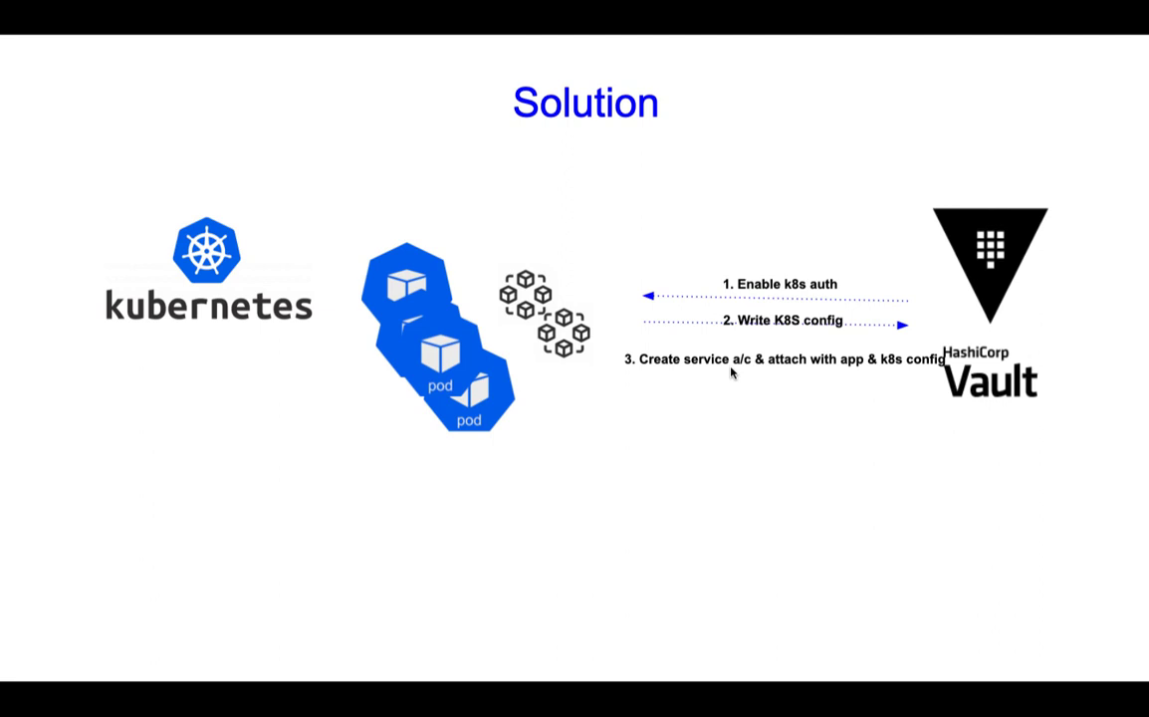
pyautogui.moveTo(781, 317)
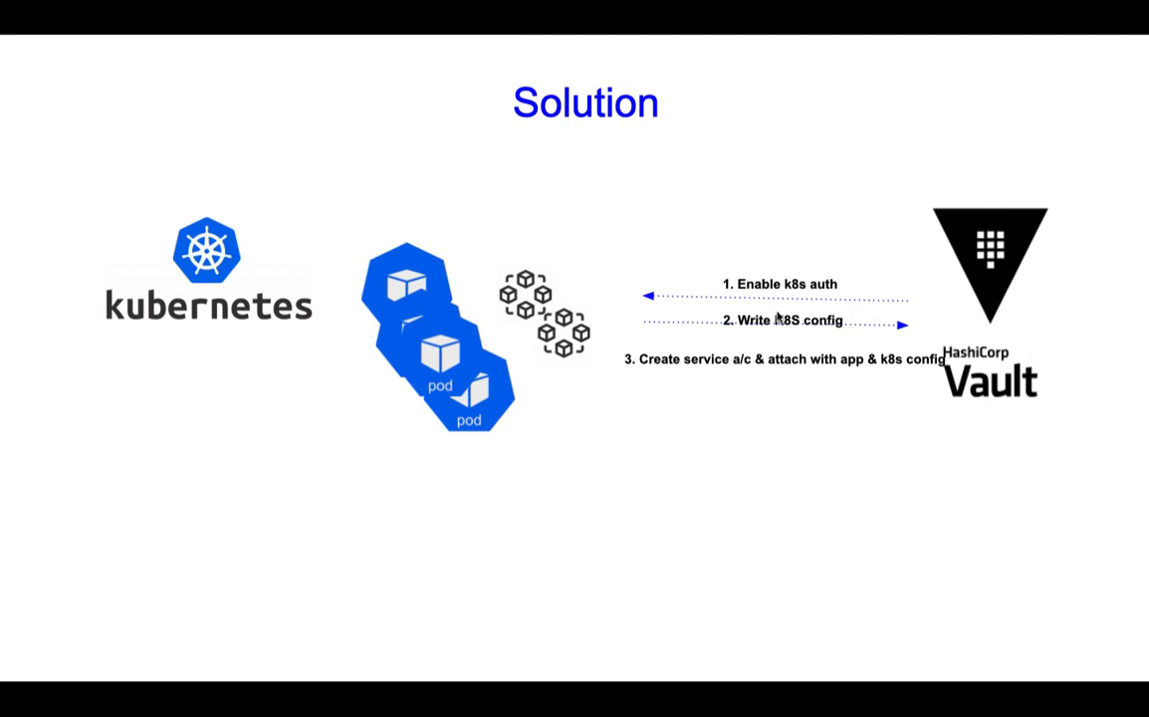
pyautogui.moveTo(504, 271)
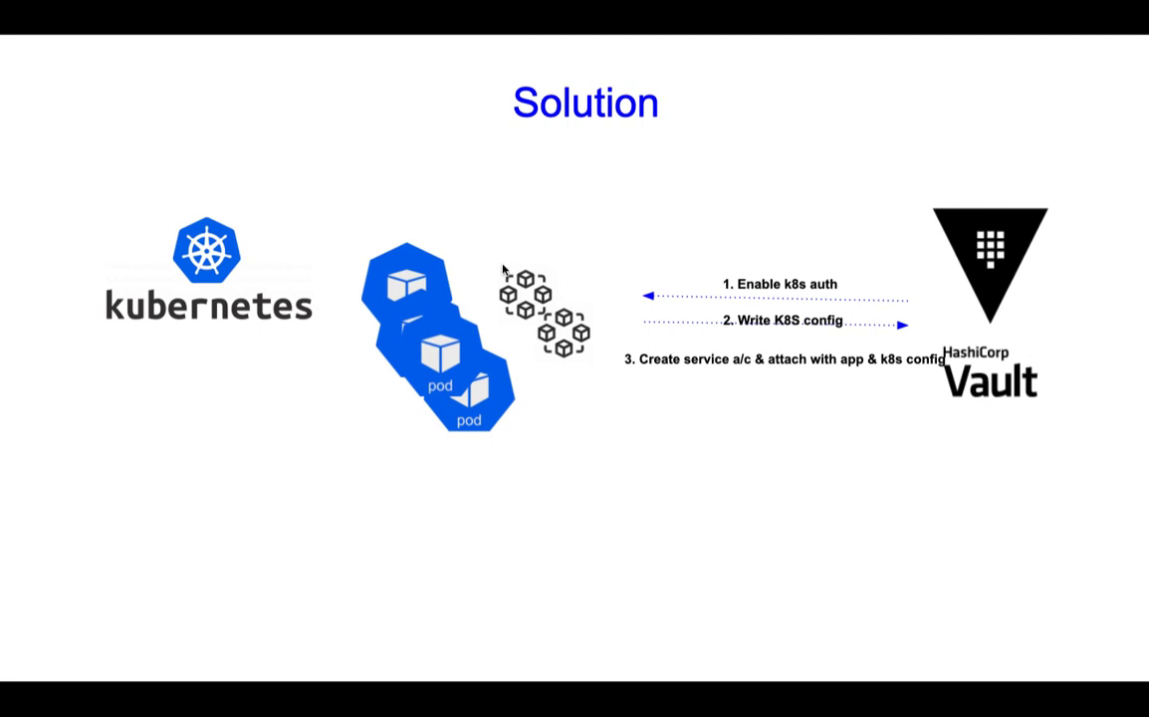
pyautogui.moveTo(882, 301)
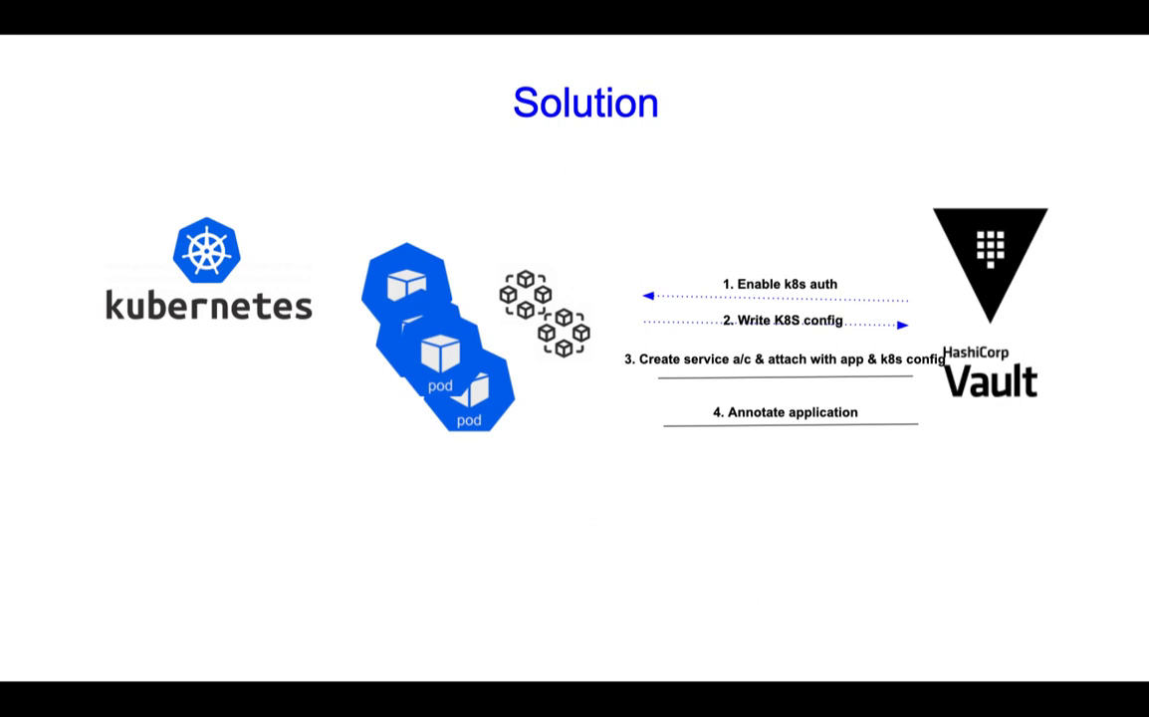
pyautogui.moveTo(478, 400)
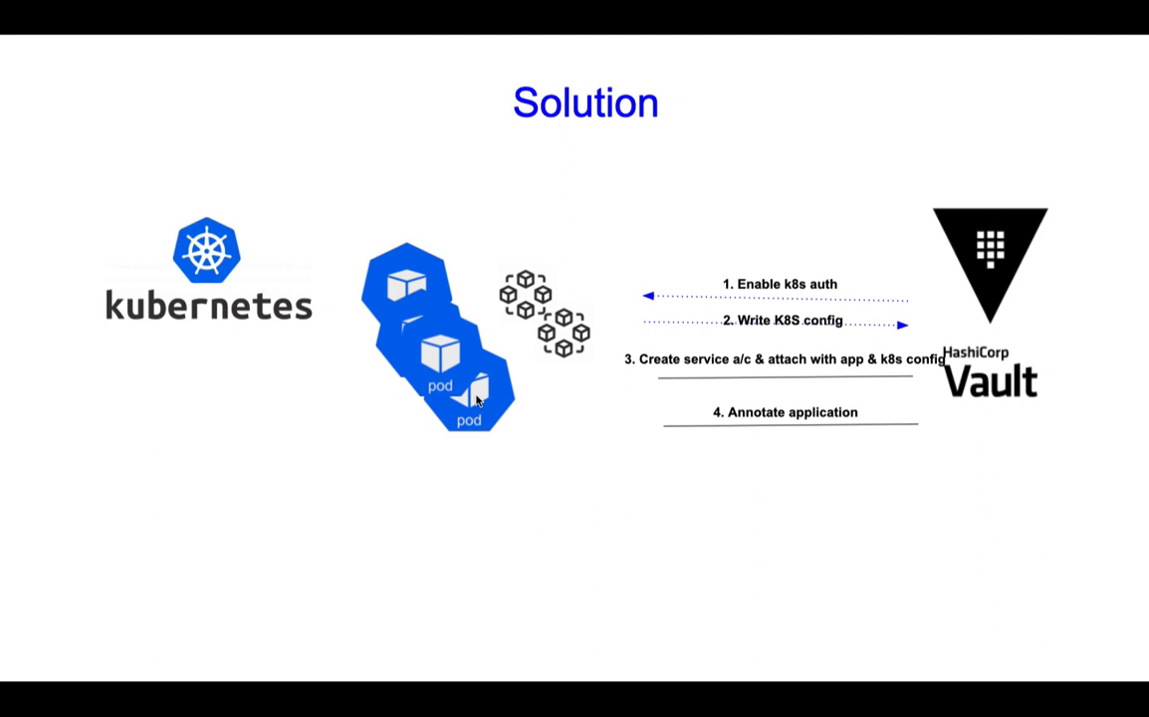
pyautogui.moveTo(652, 410)
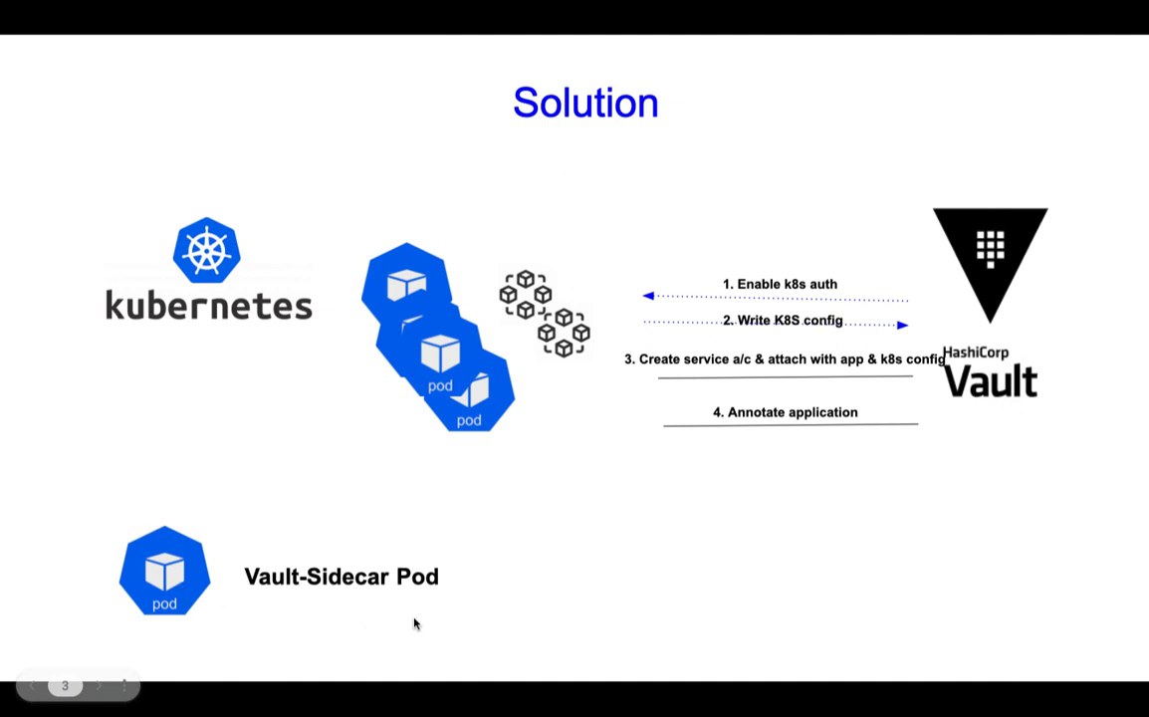
pyautogui.moveTo(357, 590)
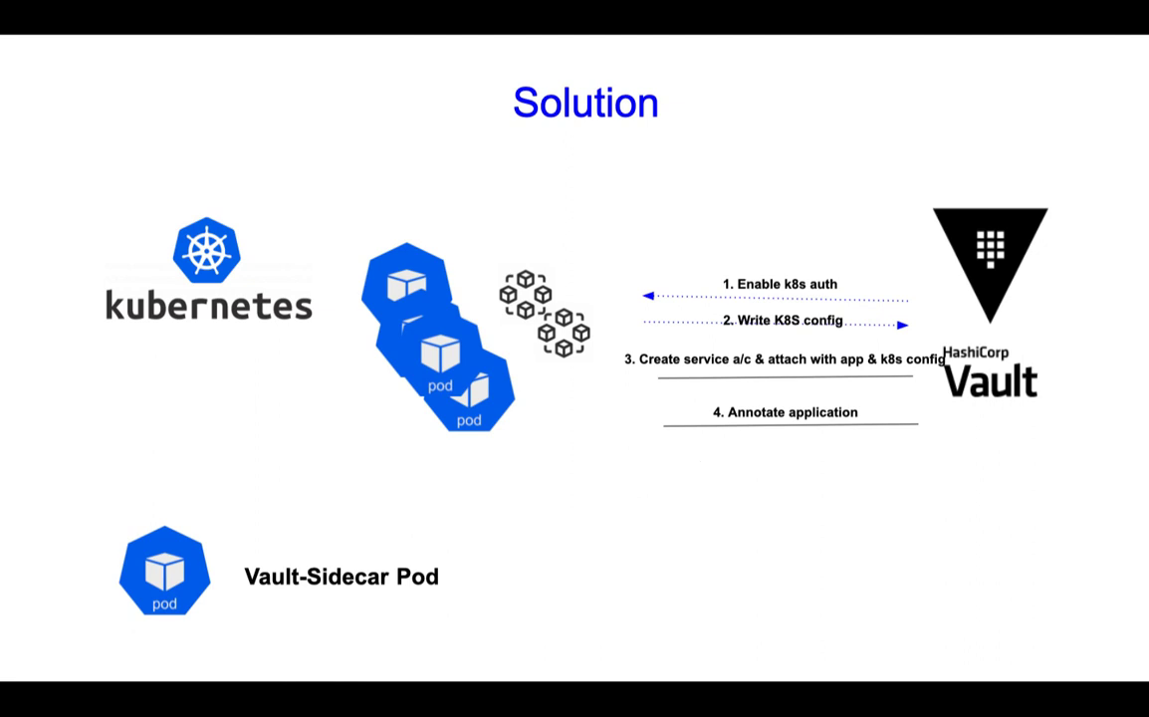
# Show the arrow from the Vault-Sidecar Pod to the annotate step, then reach the Demo slide.
pyautogui.moveTo(486, 566); pyautogui.dragTo(749, 442)
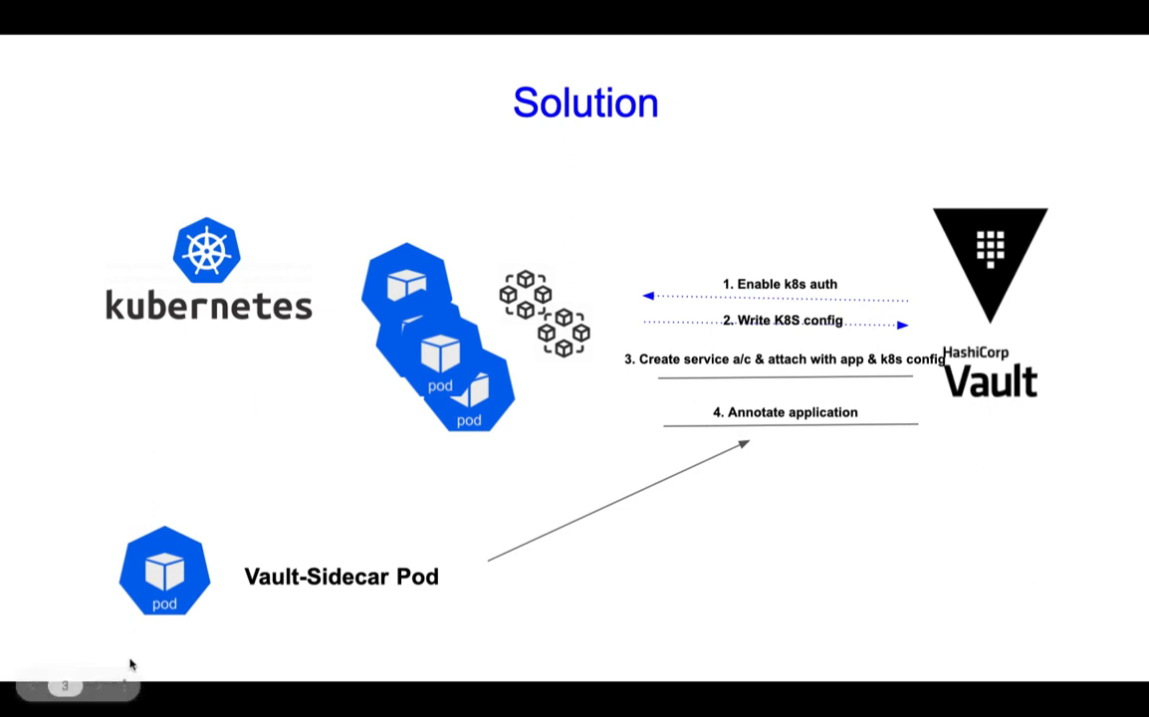
pyautogui.moveTo(349, 598)
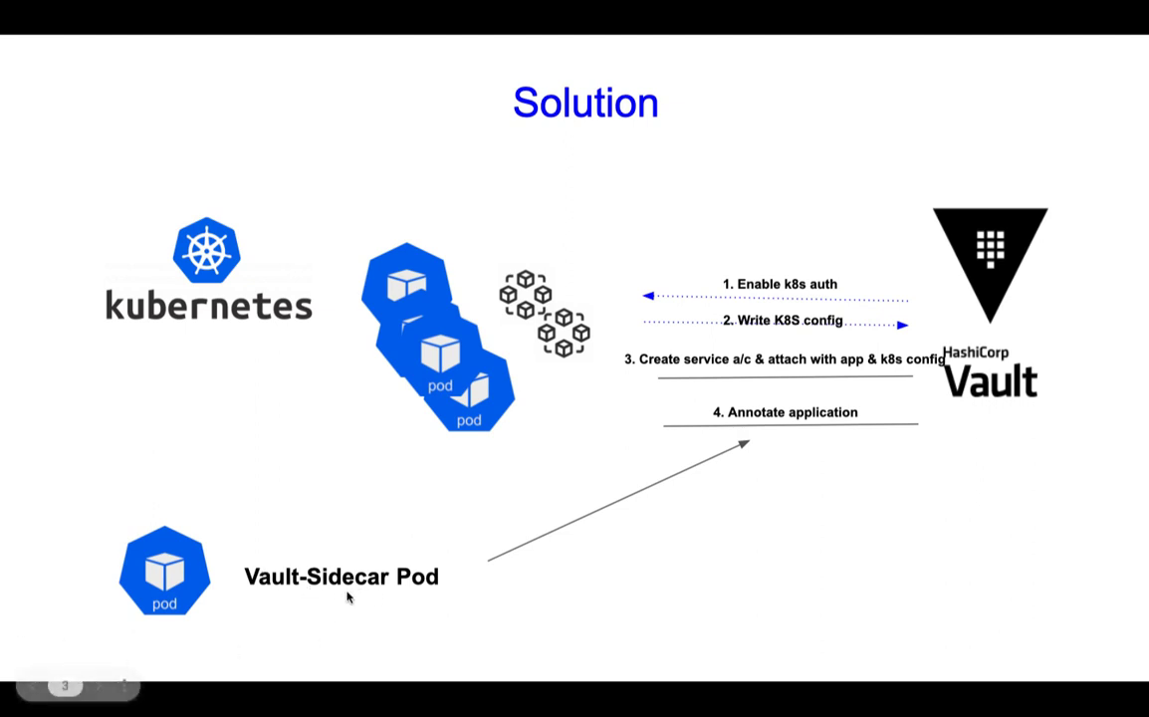
pyautogui.moveTo(330, 594)
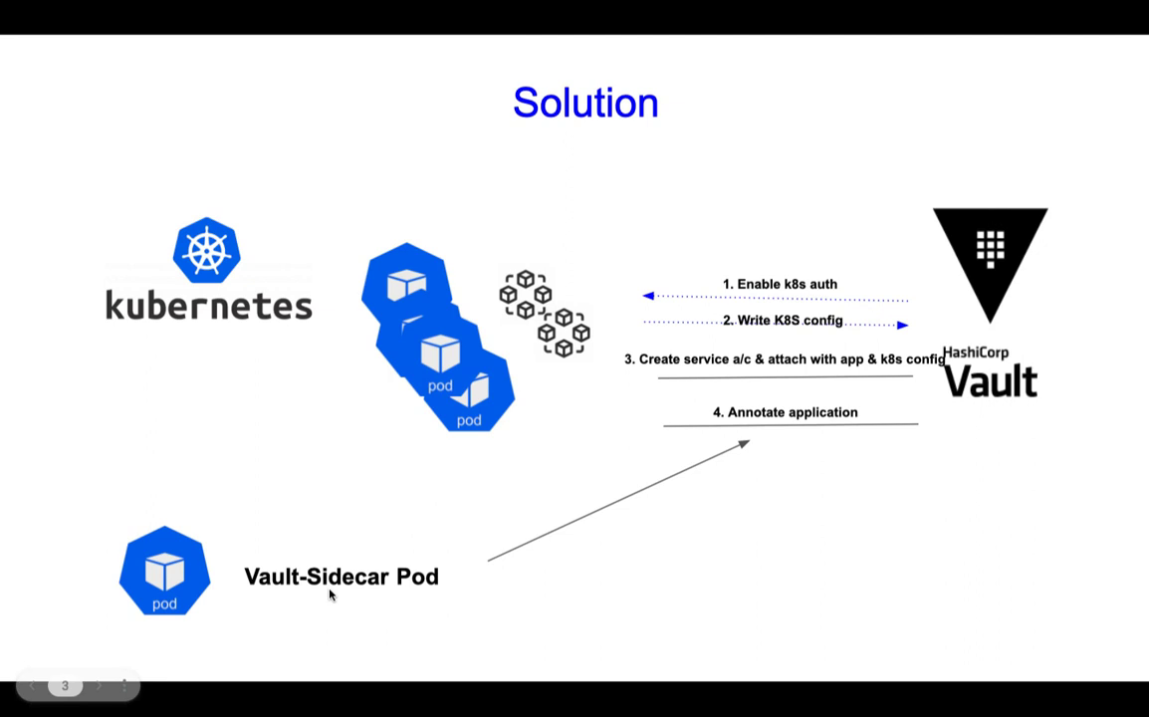
pyautogui.moveTo(450, 388)
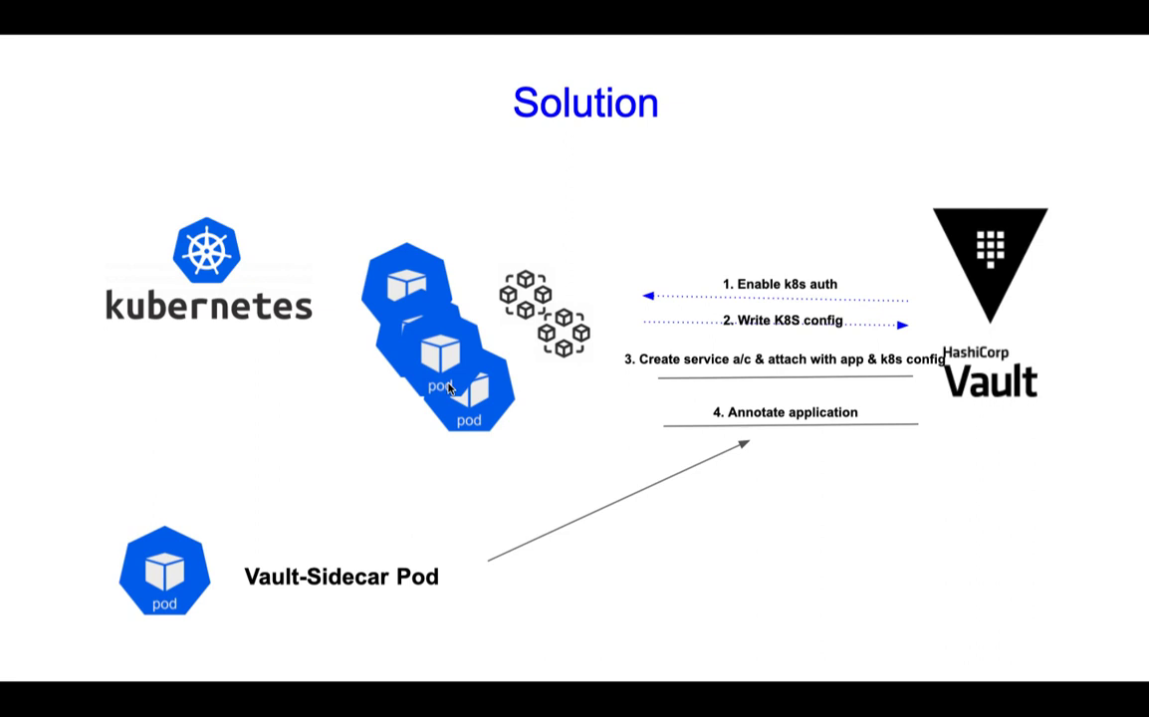
pyautogui.moveTo(255, 594)
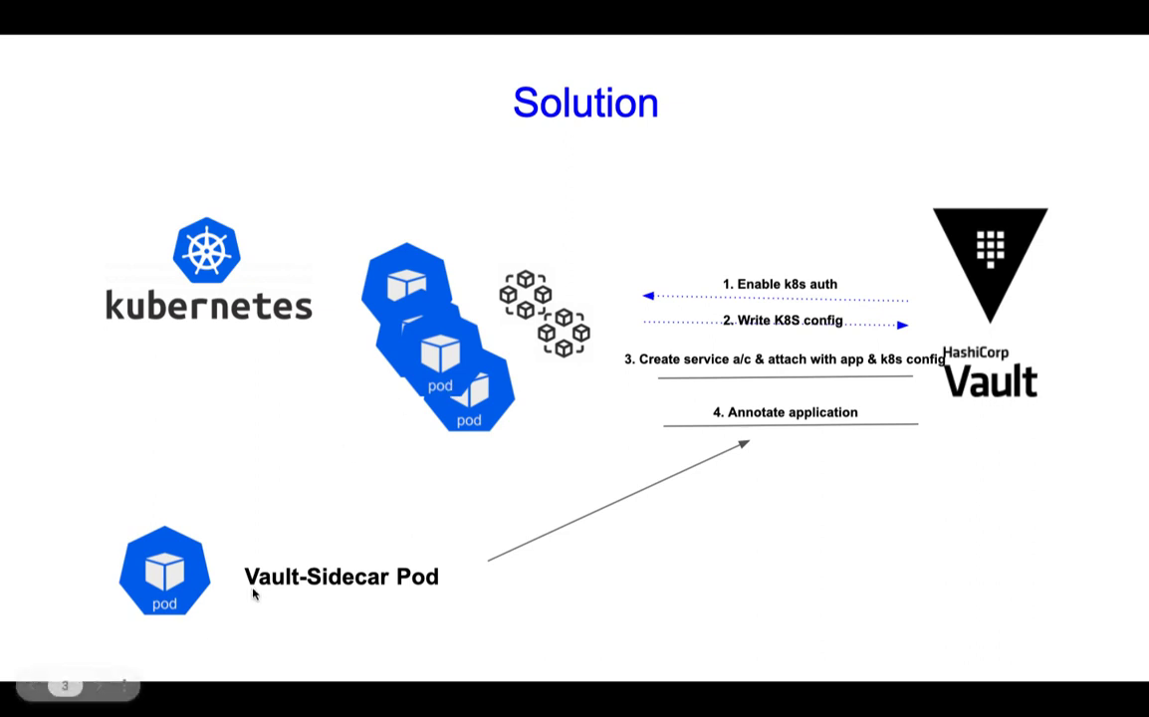
pyautogui.moveTo(277, 600)
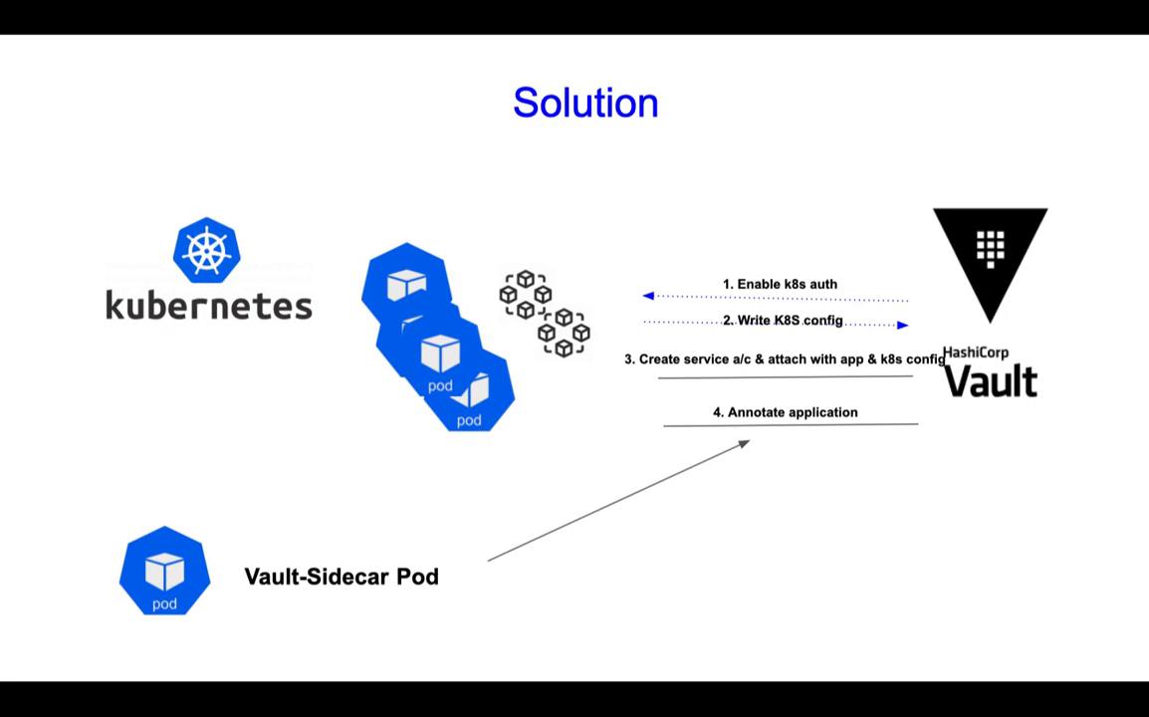
pyautogui.press('Right')
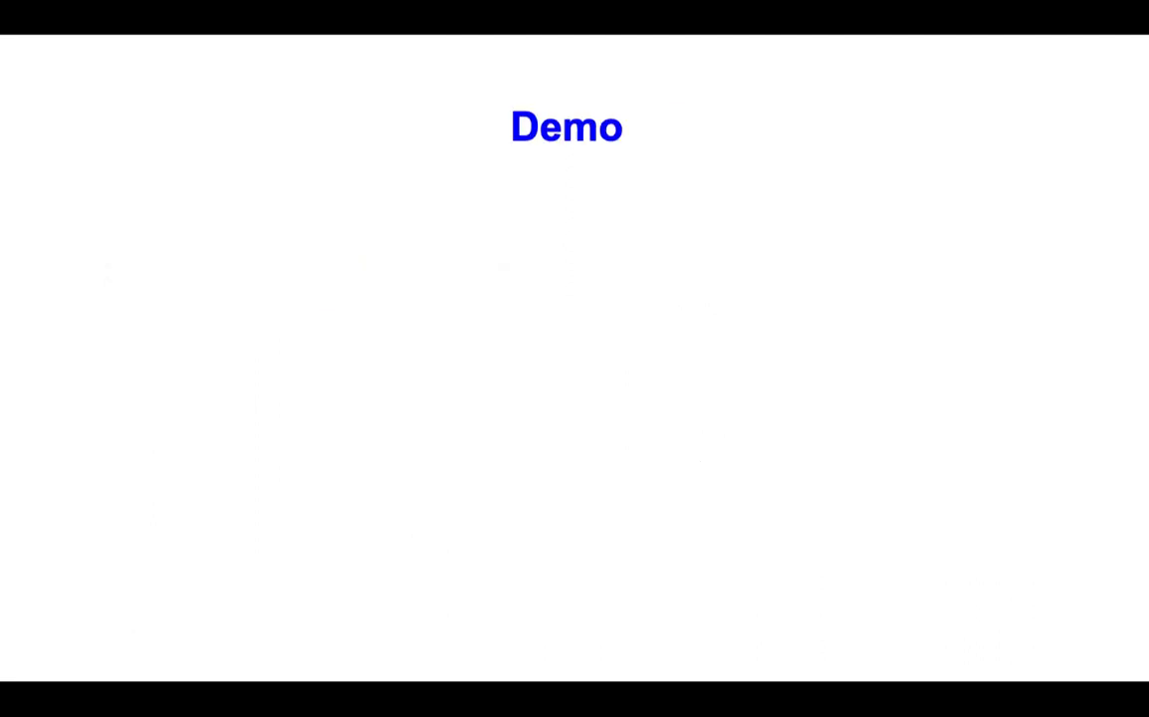